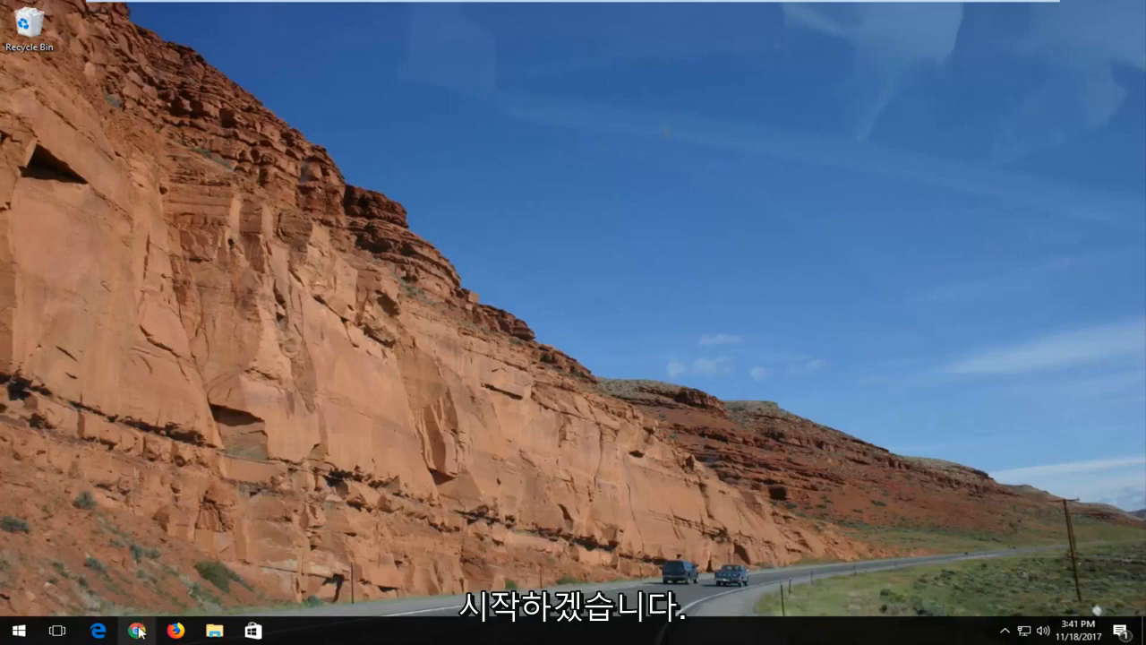
# - Launch Chrome and open its main menu's More tools submenu
pyautogui.click(136, 630)
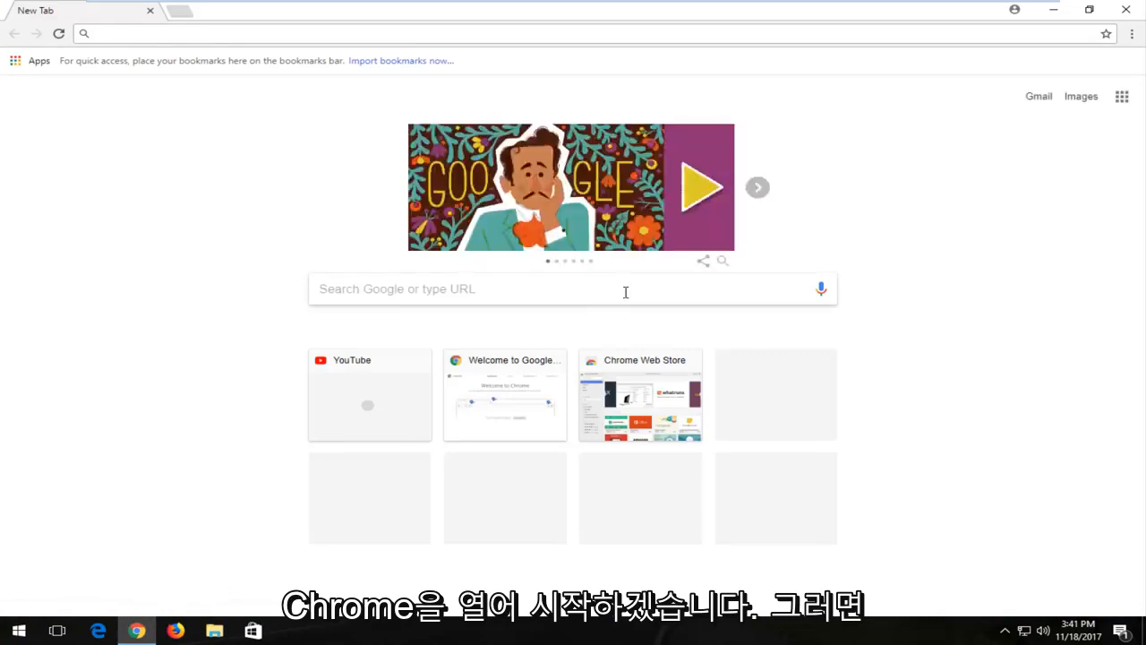
pyautogui.moveTo(1115, 51)
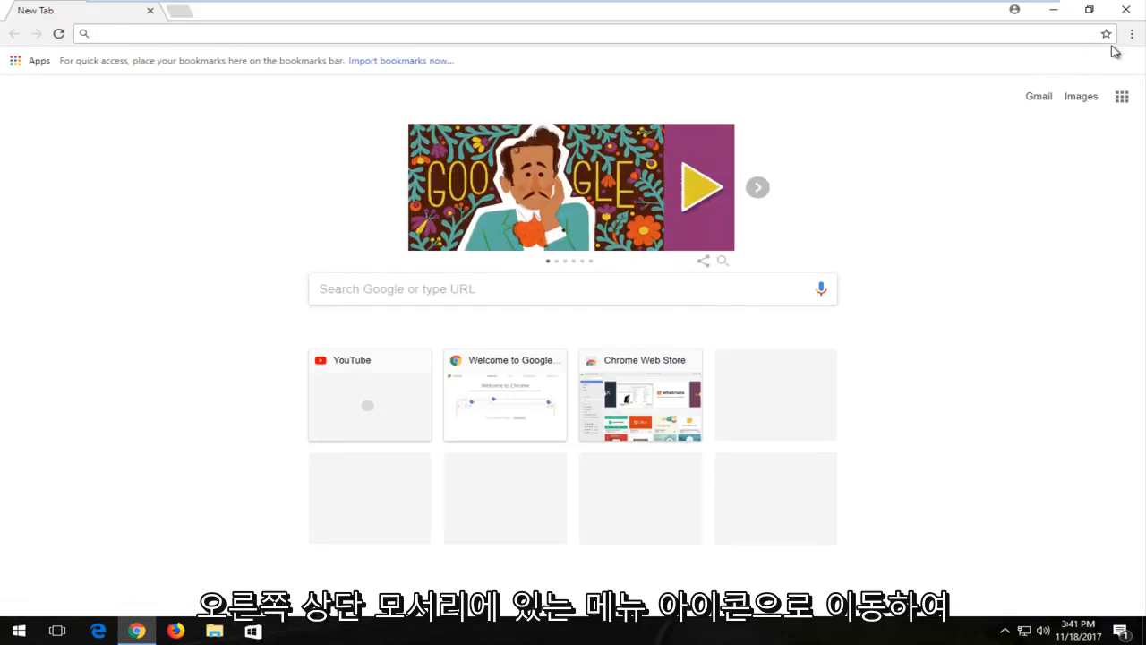
pyautogui.click(1132, 34)
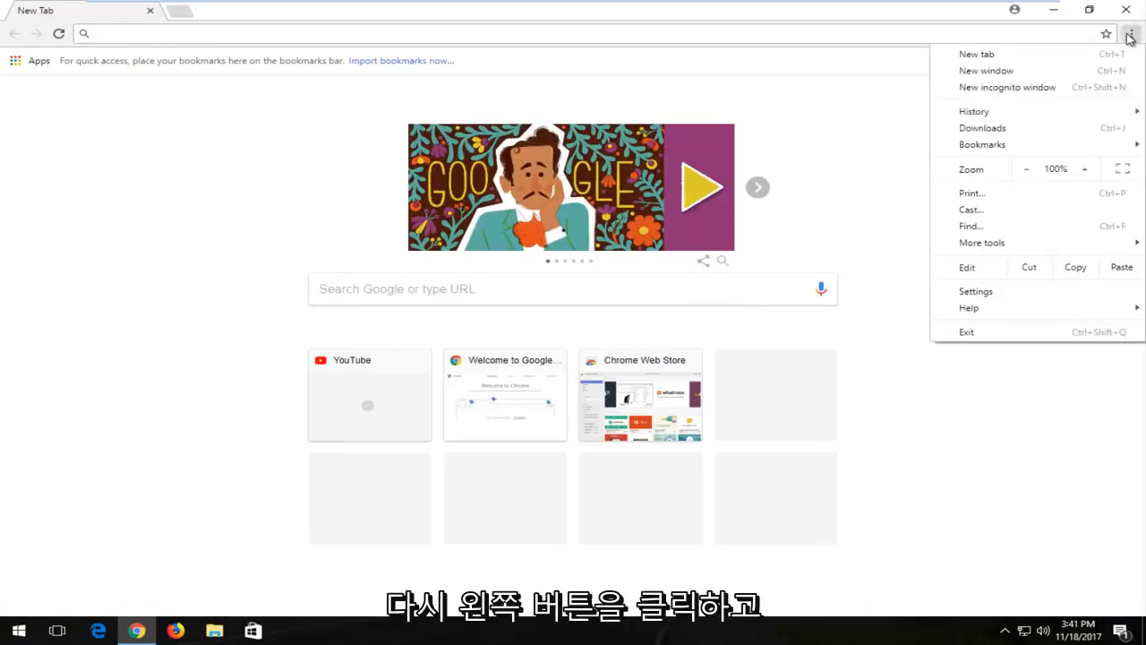
pyautogui.click(981, 243)
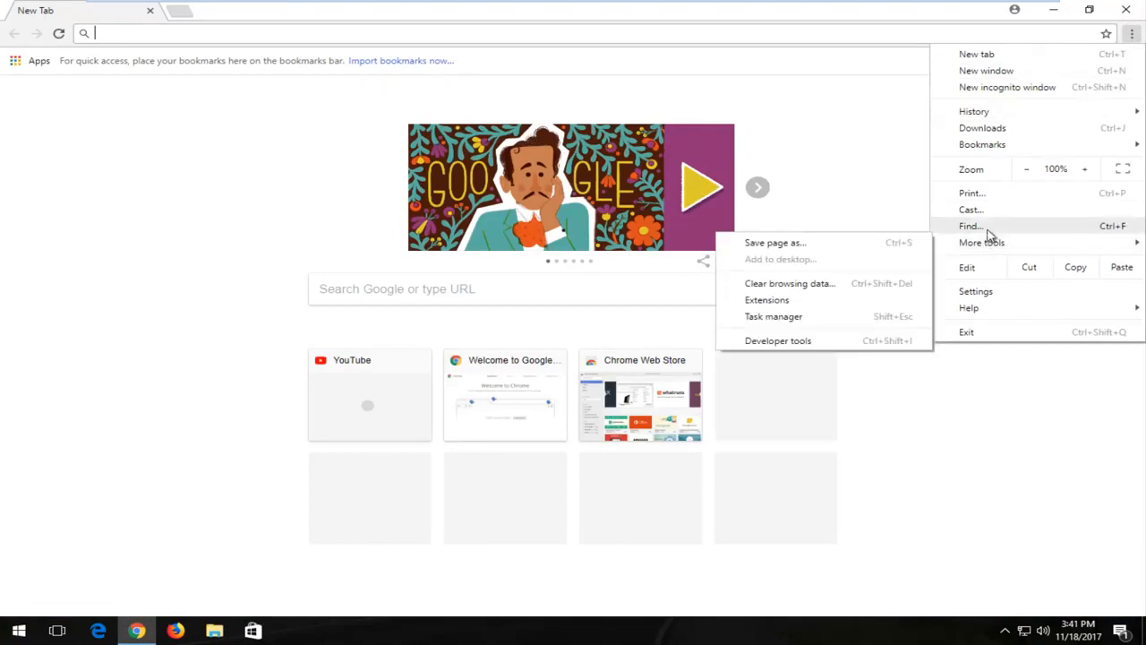
pyautogui.moveTo(982, 242)
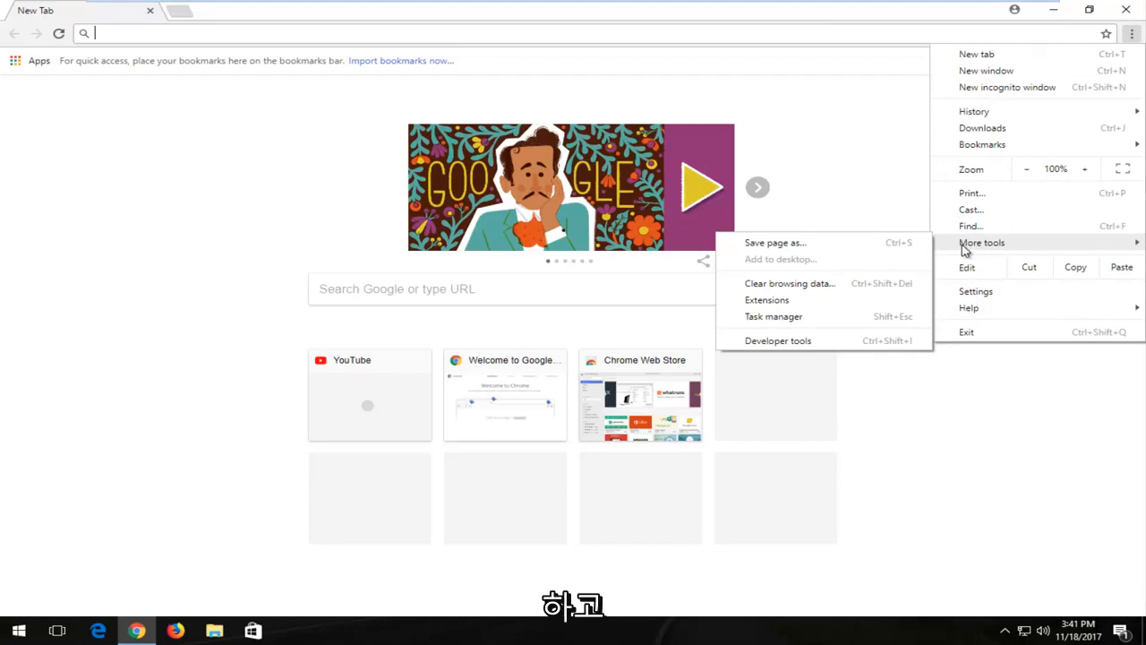
# - Open Chrome's Extensions page, confirm no extensions are installed, and close Chrome
pyautogui.click(767, 299)
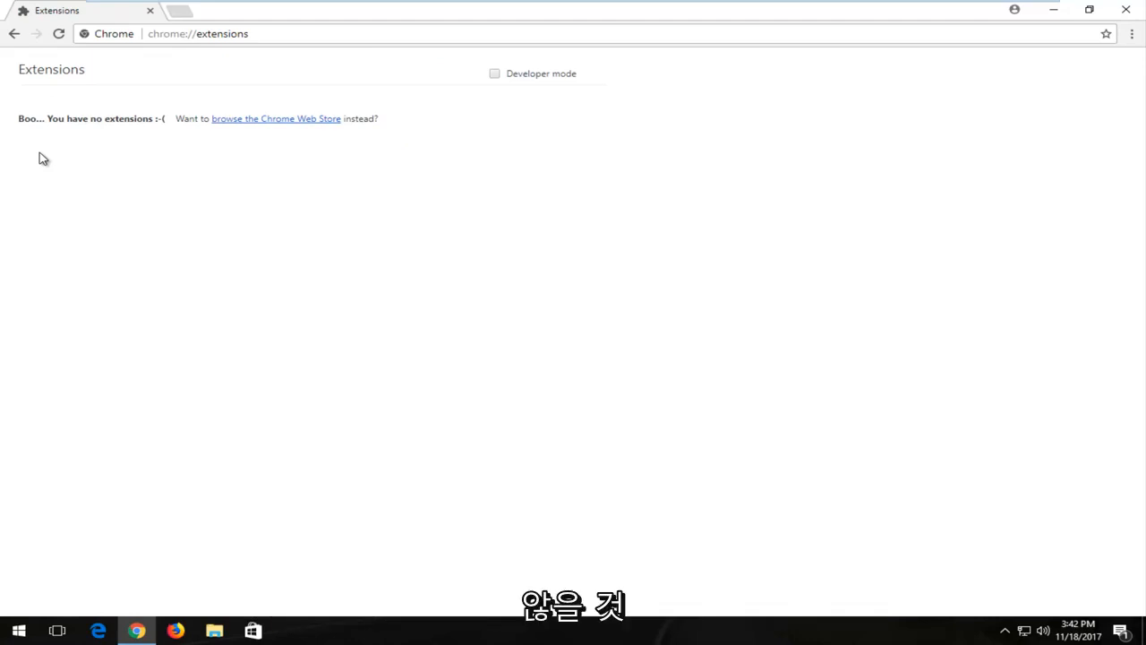
pyautogui.moveTo(46, 108)
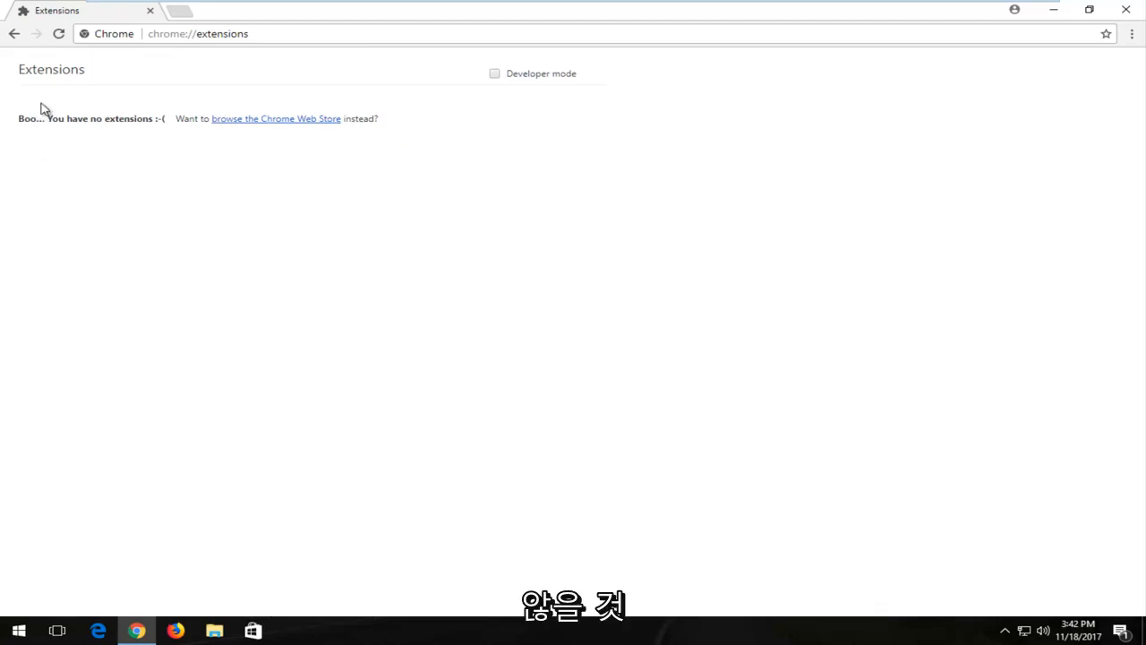
pyautogui.moveTo(51, 100)
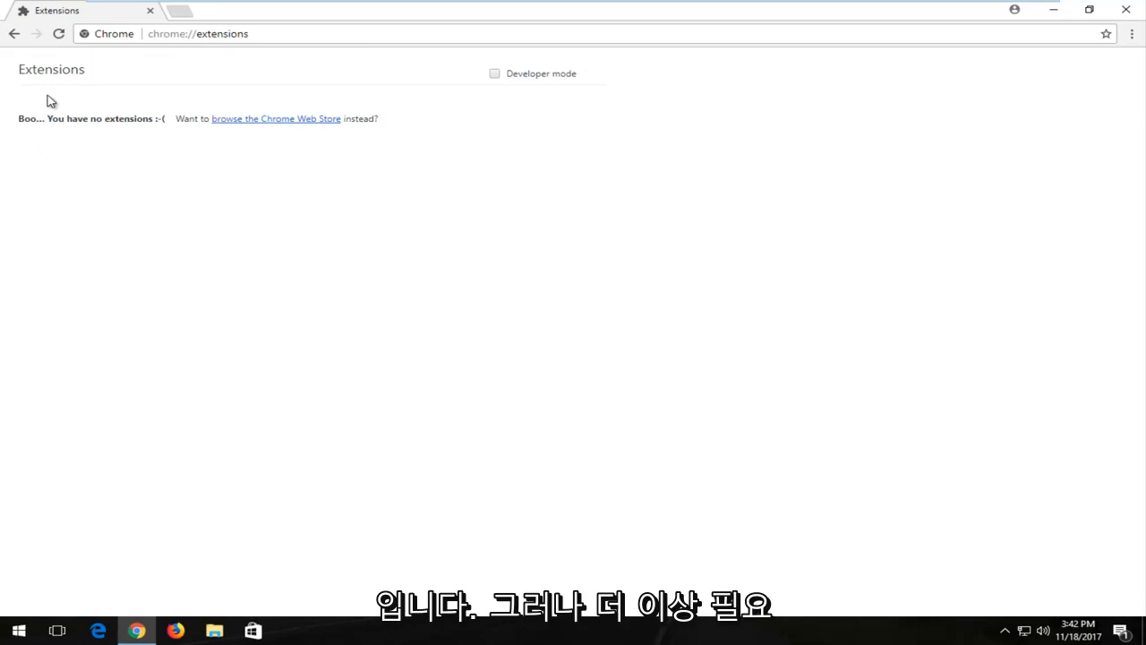
pyautogui.moveTo(9, 245)
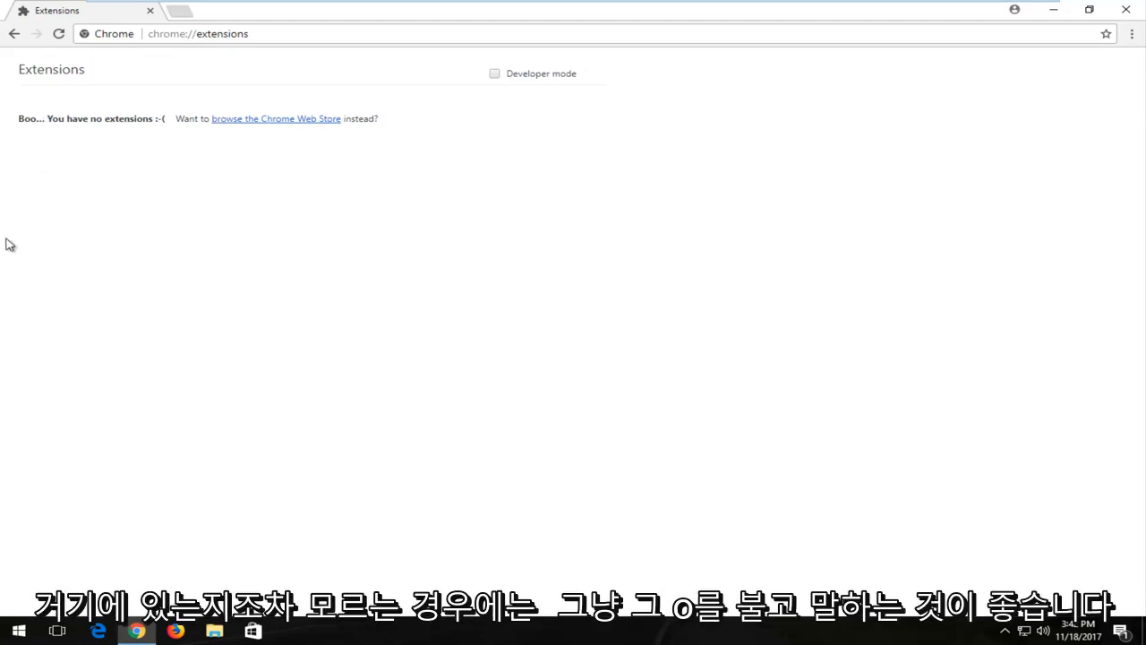
pyautogui.moveTo(30, 142)
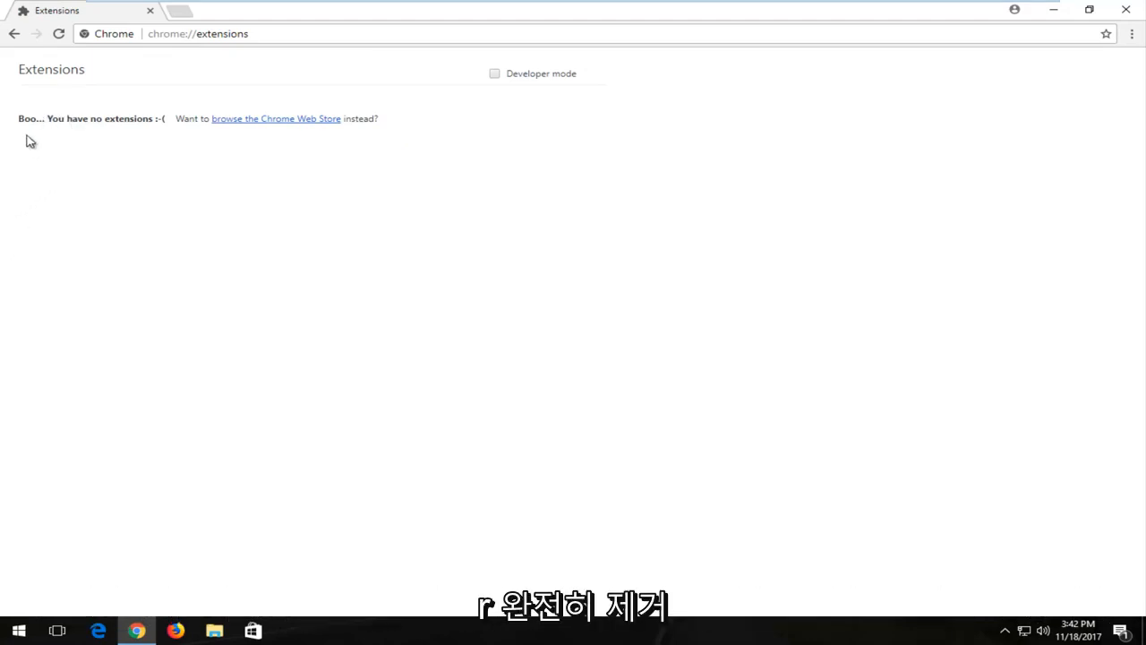
pyautogui.moveTo(196, 124)
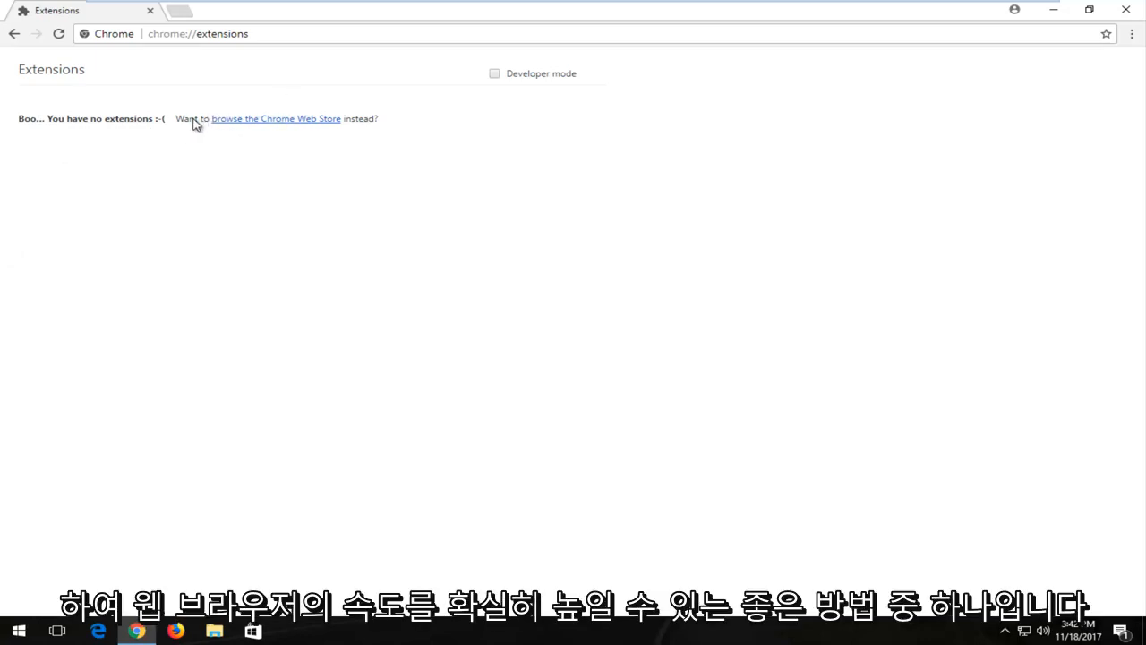
pyautogui.click(1126, 9)
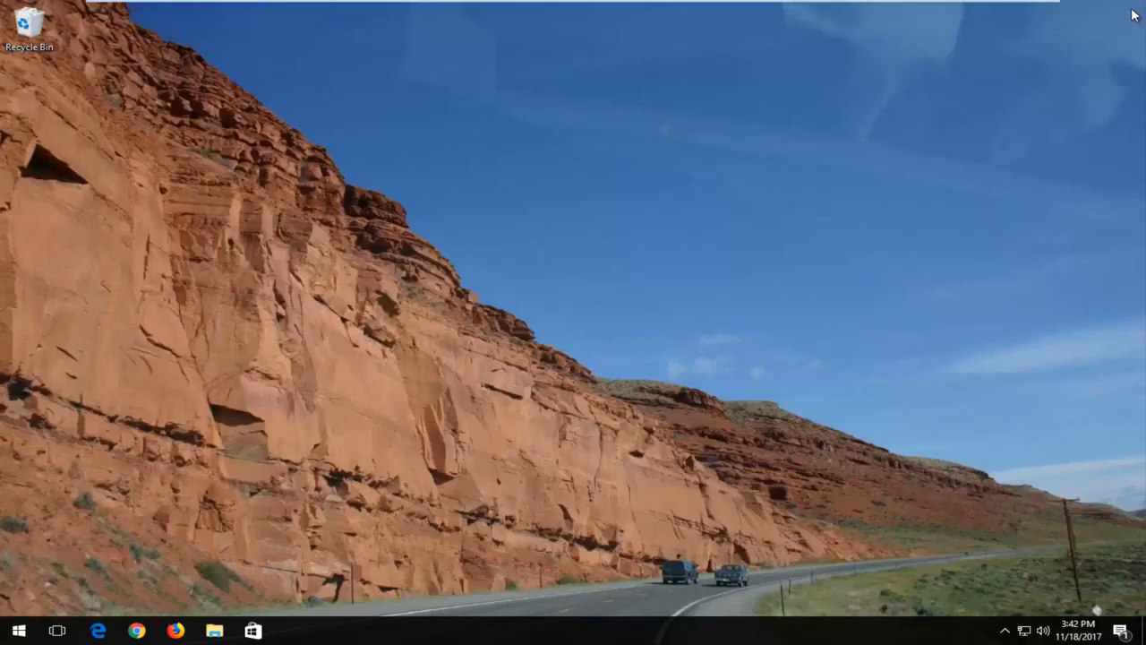
# - Search Start for 'com' and run Command Prompt as administrator
pyautogui.click(16, 631)
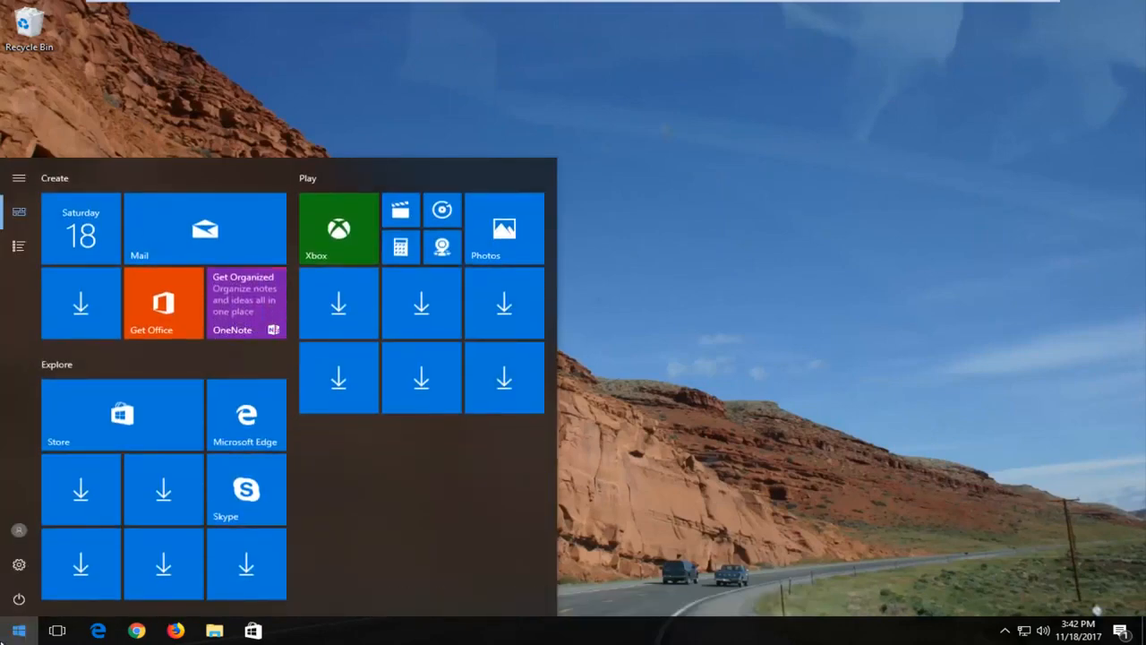
pyautogui.write('command prompt')
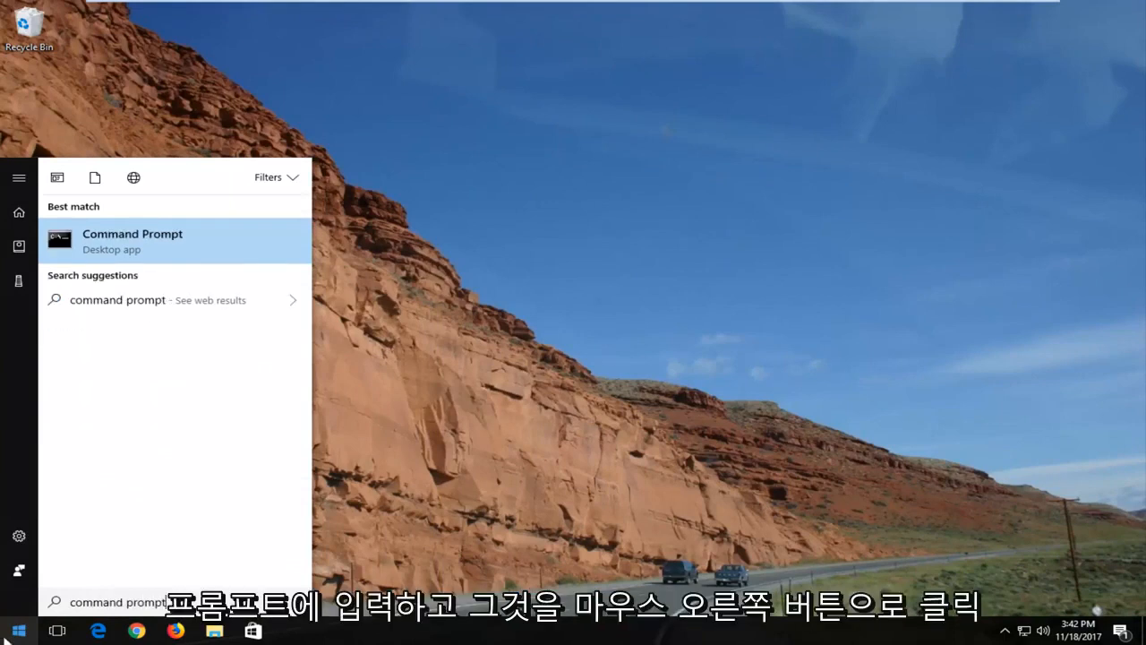
pyautogui.rightClick(132, 239)
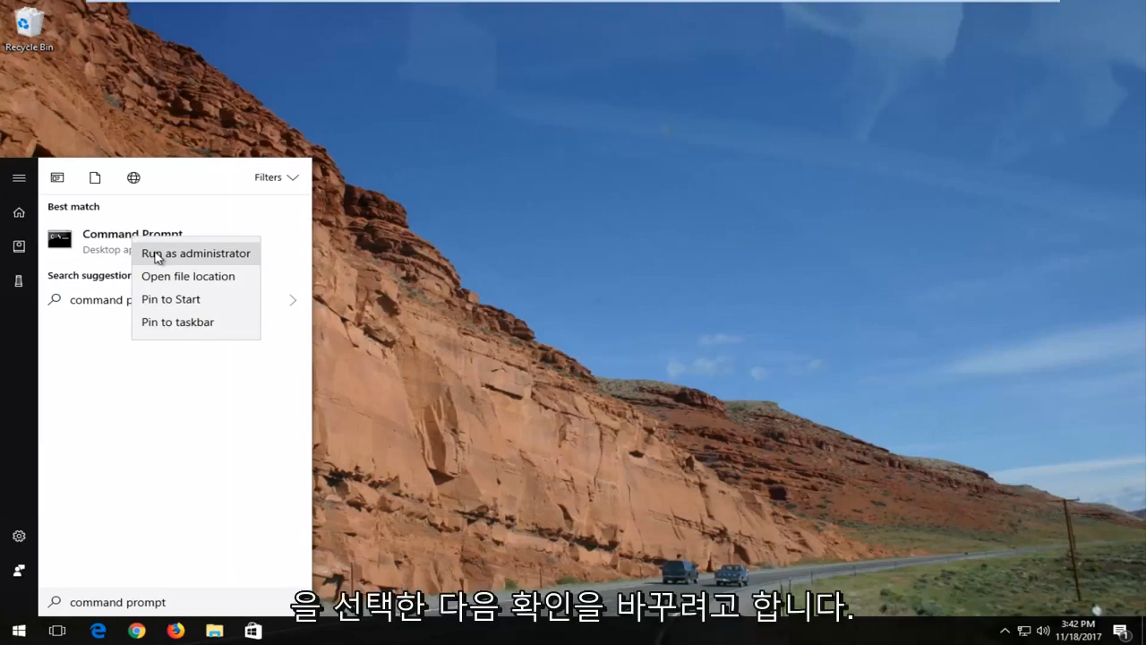
pyautogui.click(195, 252)
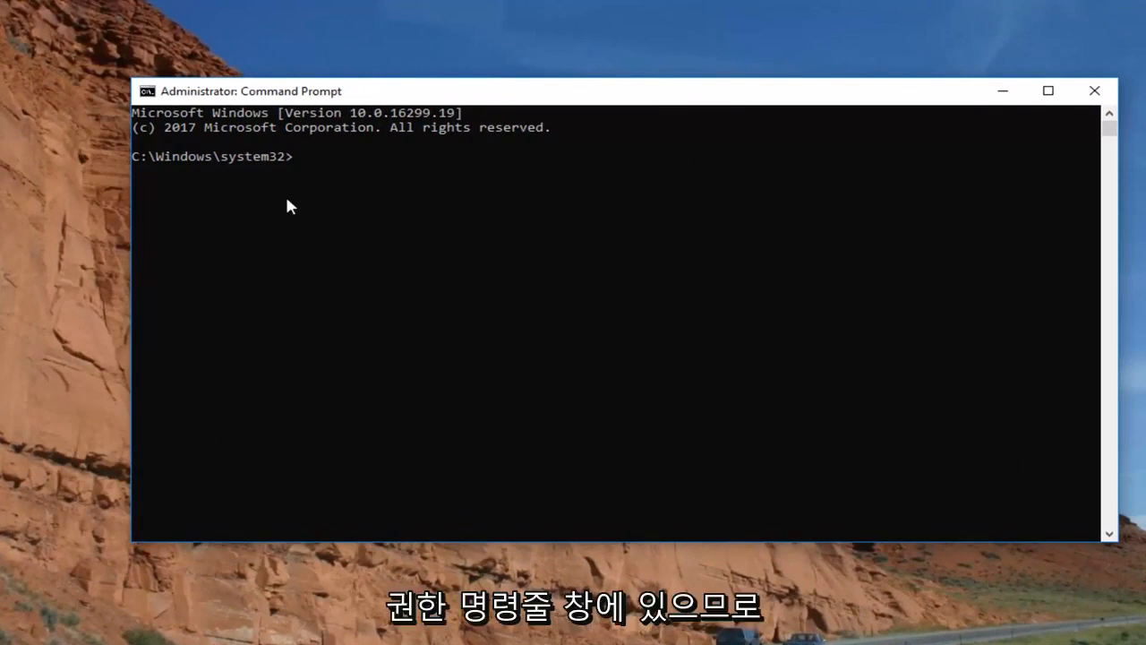
# - Run ipconfig /flushdns to flush the DNS resolver cache
pyautogui.write('ipconfig /')
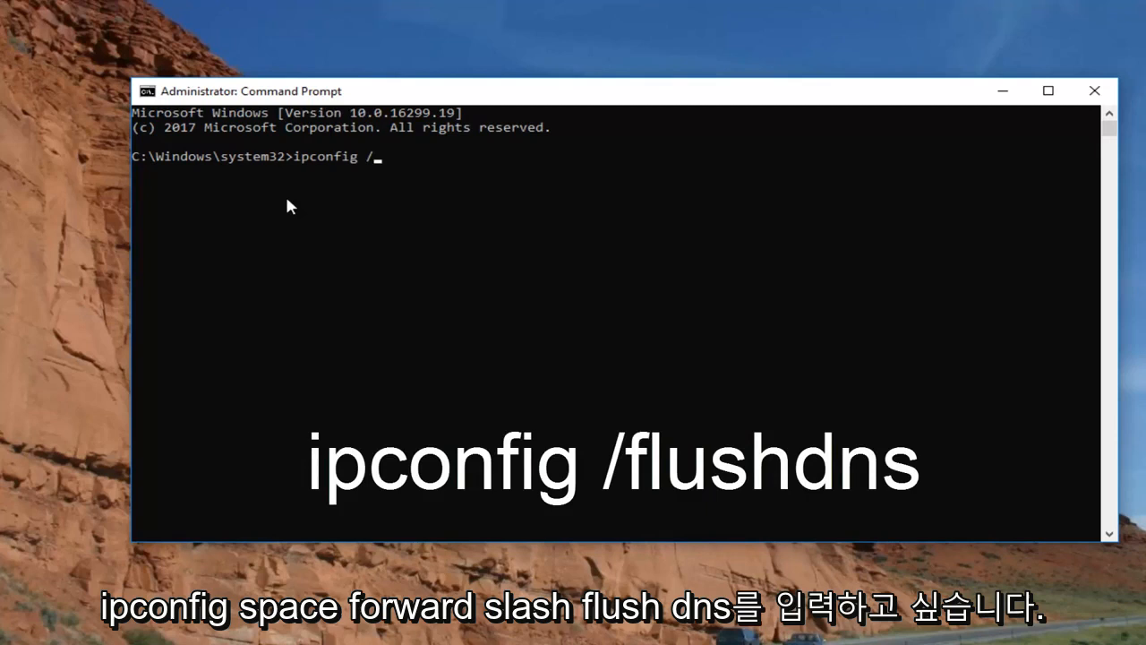
pyautogui.write('flushdns')
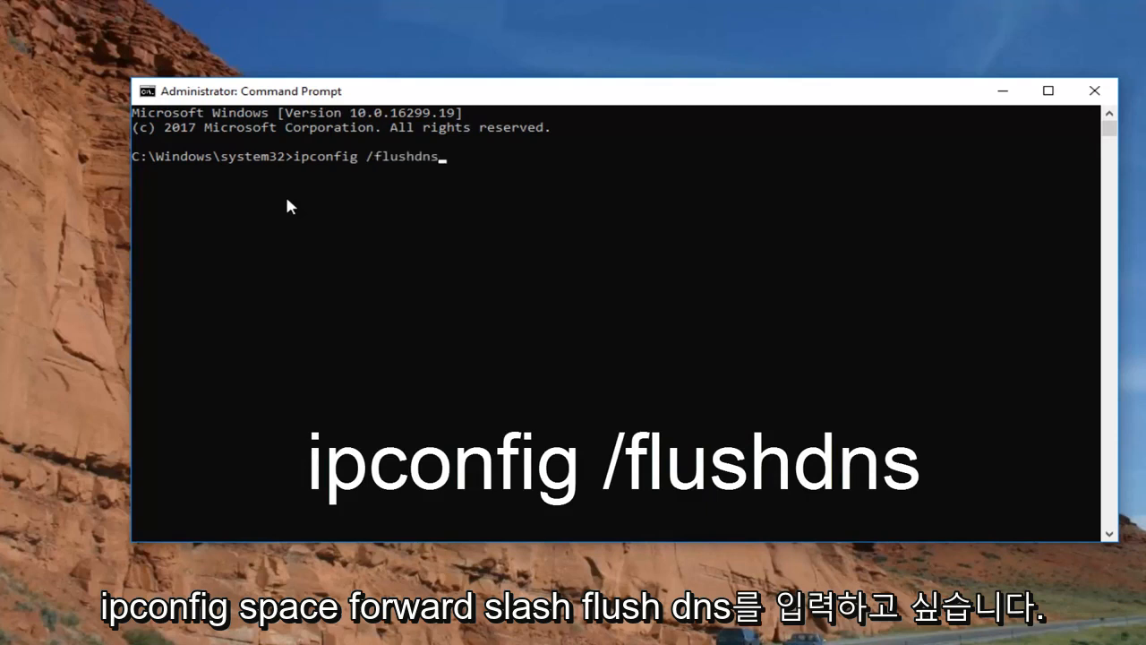
pyautogui.moveTo(401, 174)
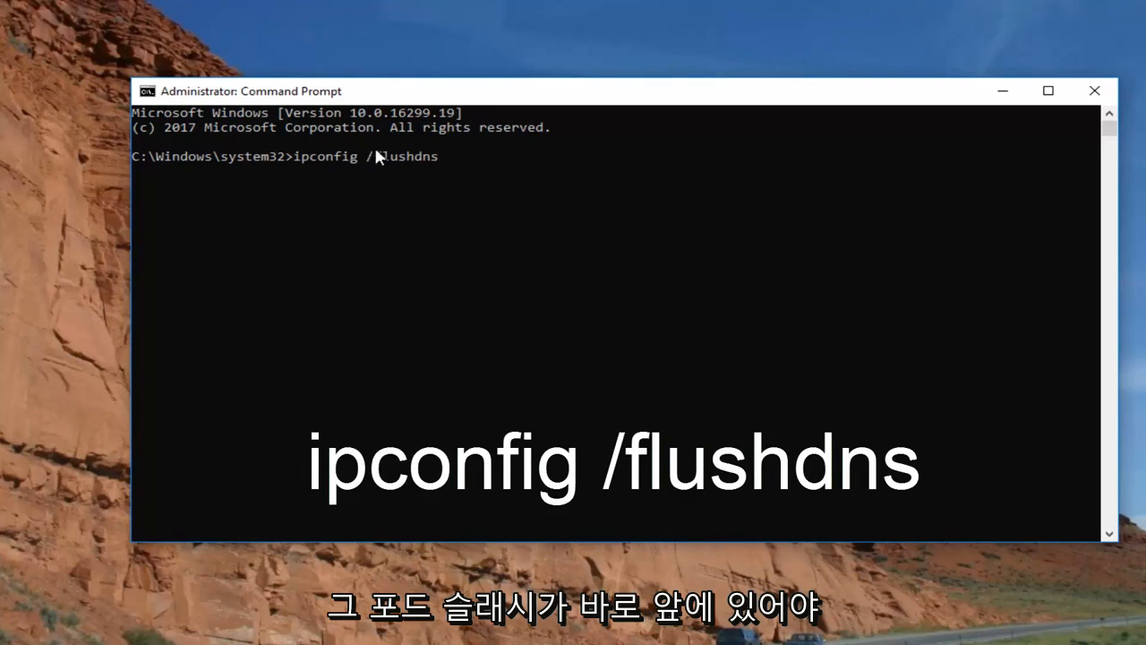
pyautogui.moveTo(313, 167)
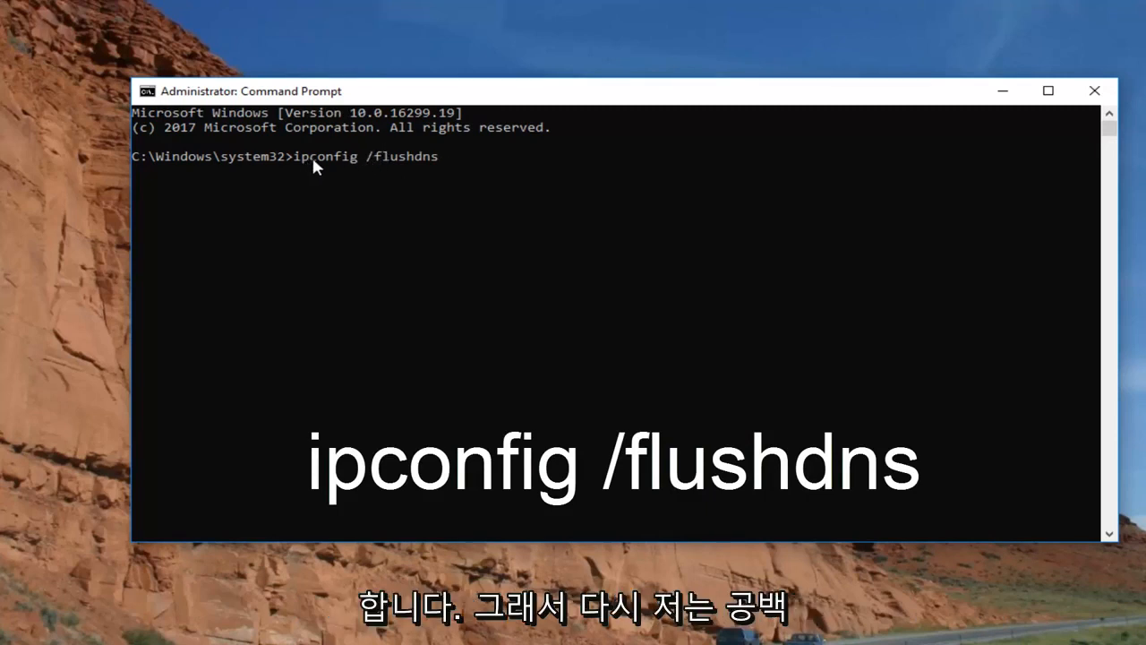
pyautogui.moveTo(444, 186)
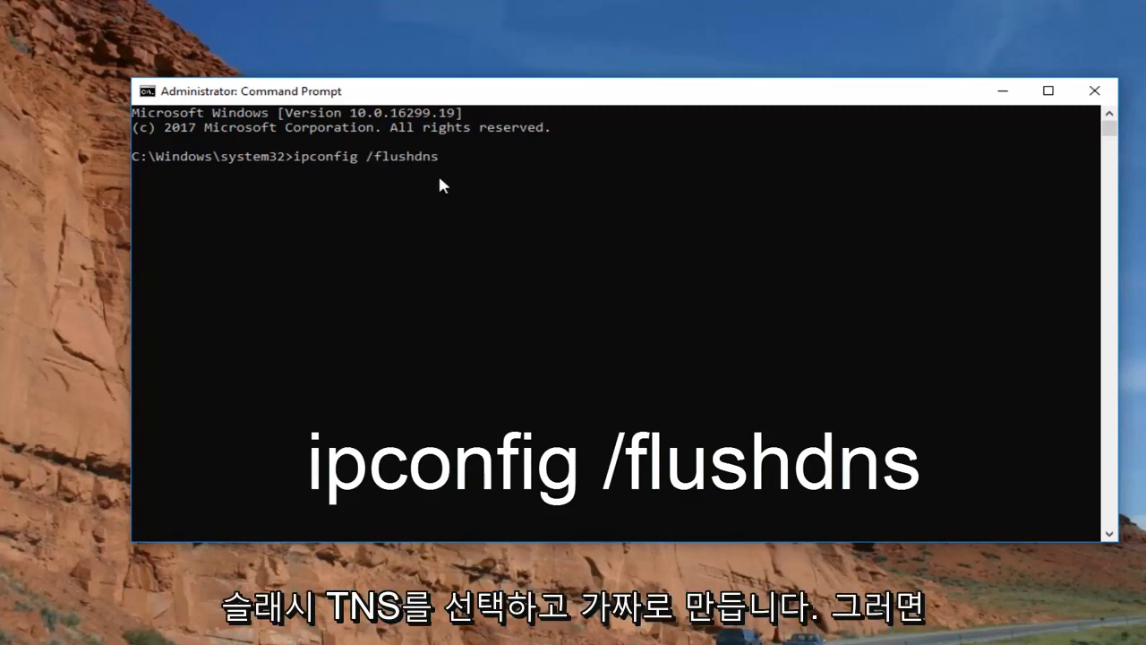
pyautogui.press('Return')
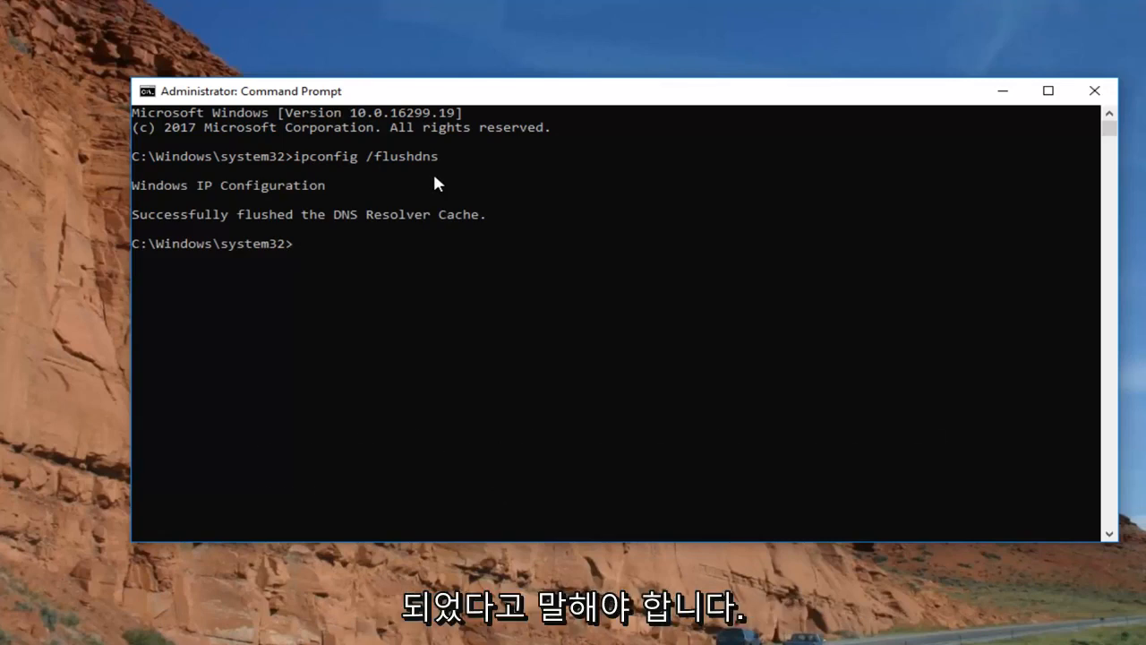
# - Run netsh winsock reset, then close the Command Prompt window
pyautogui.write('netsh win')
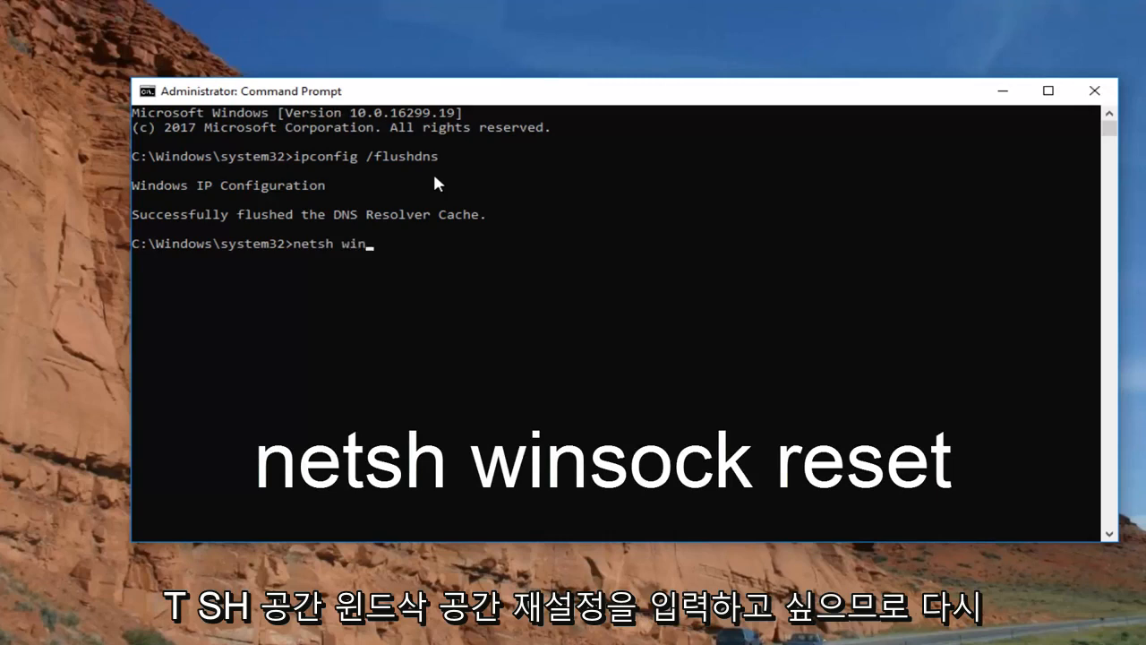
pyautogui.write('sock rese')
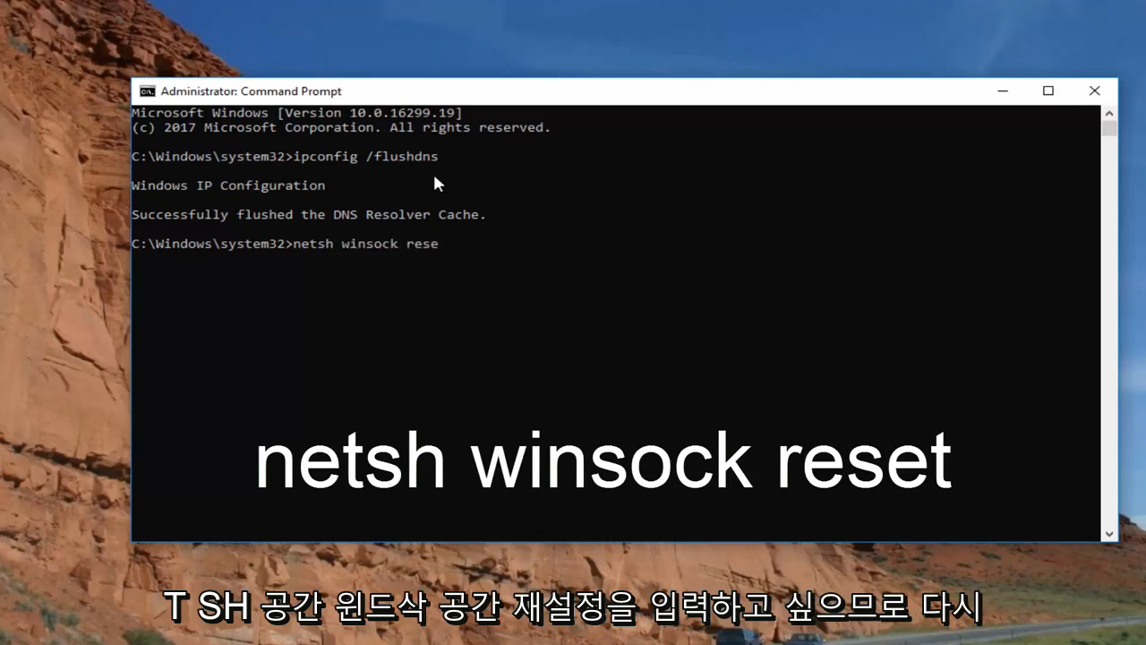
pyautogui.write('t')
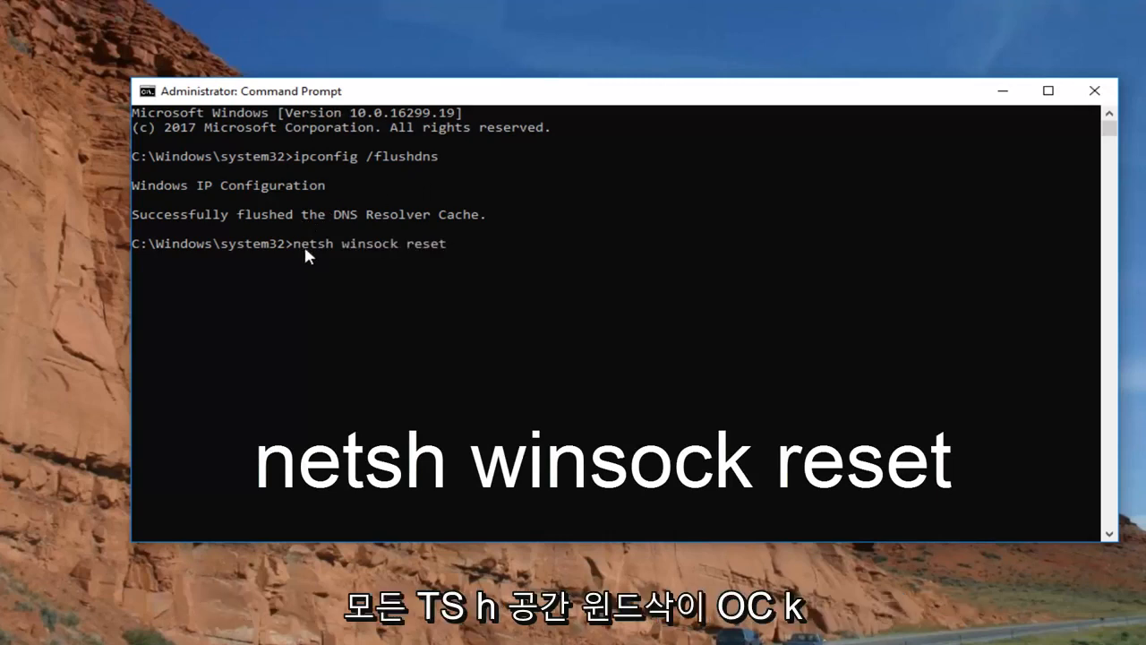
pyautogui.moveTo(351, 259)
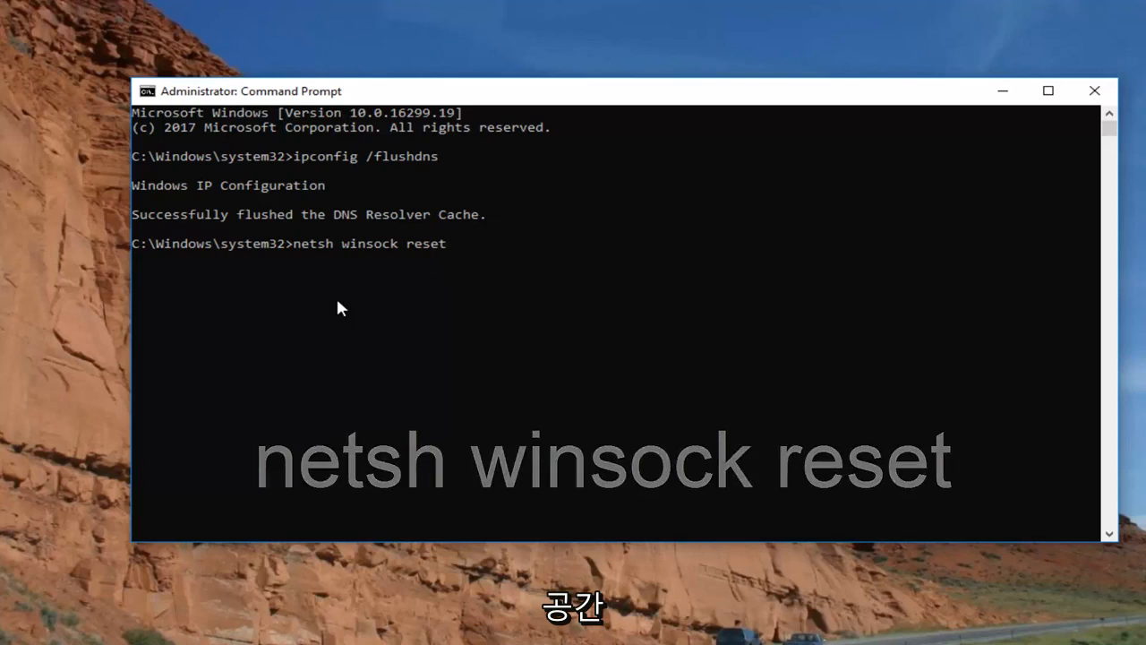
pyautogui.press('Return')
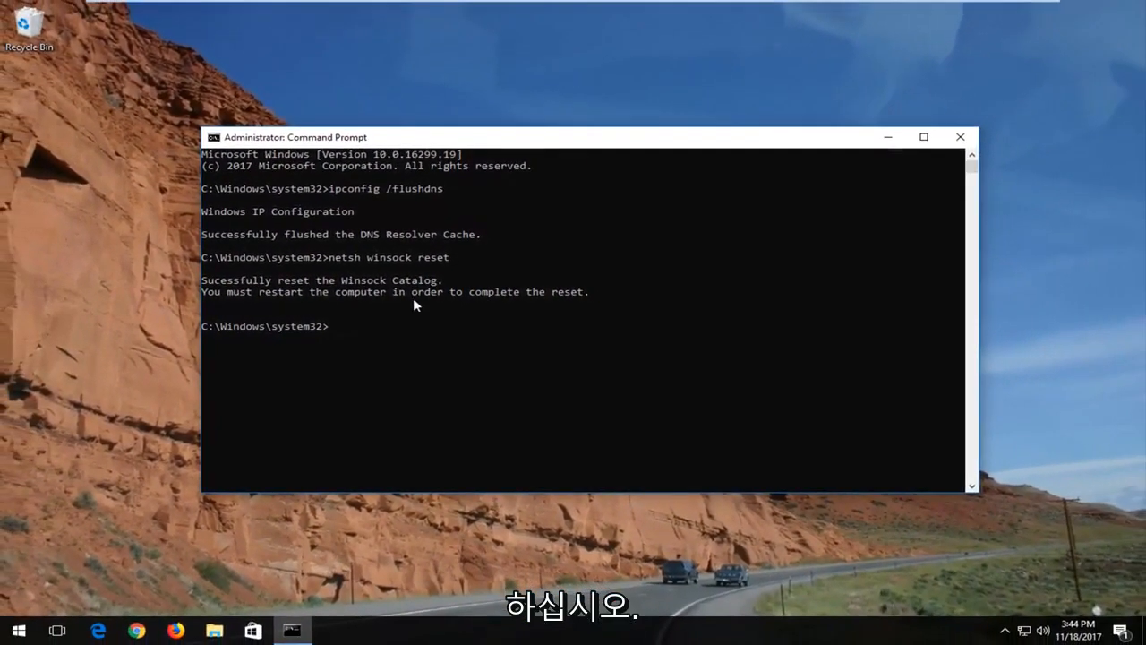
pyautogui.click(960, 137)
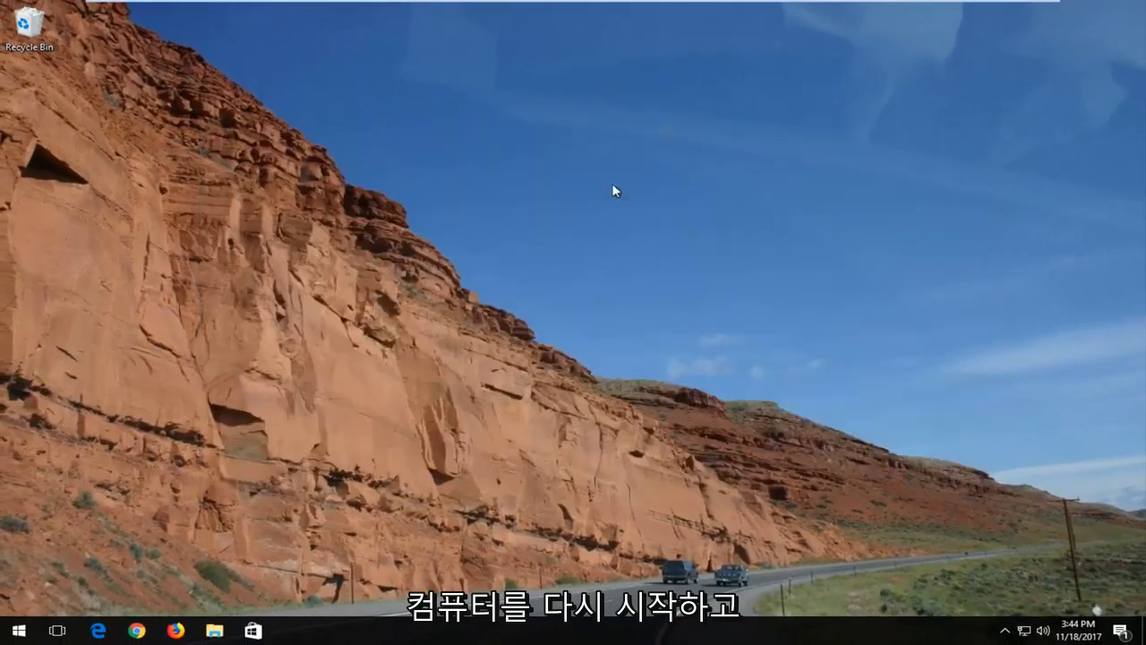
pyautogui.moveTo(542, 219)
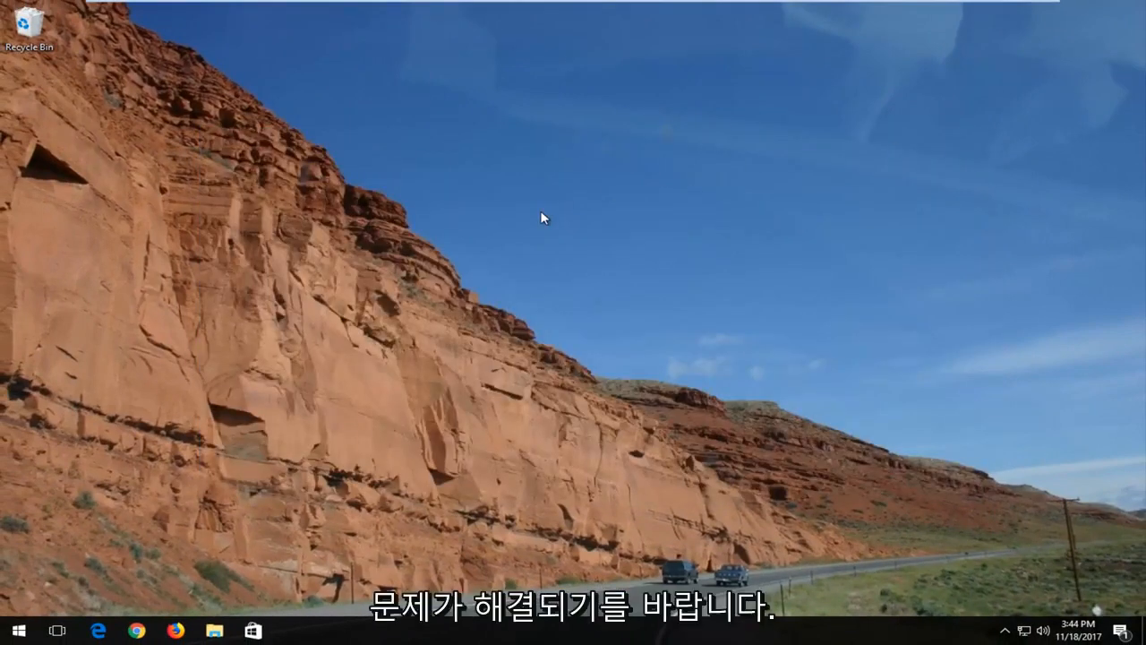